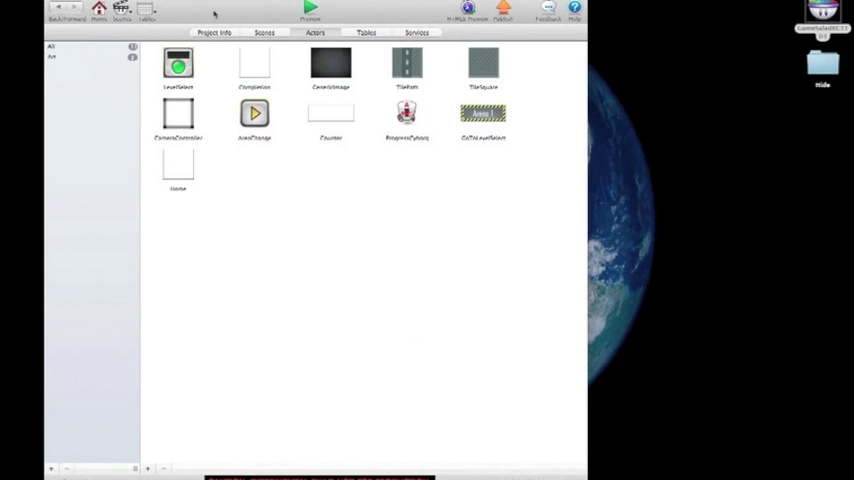
mouse_move(227, 7)
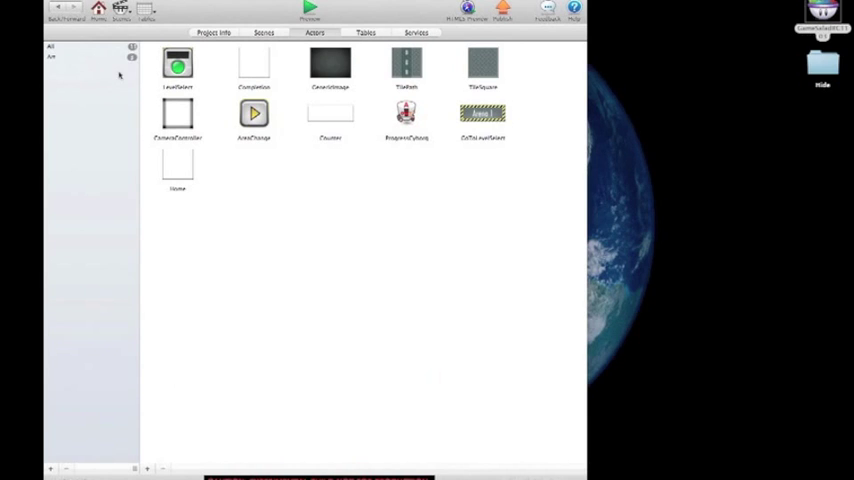
- Filter the actor list by the Art tag, leaving GenericImage, TilePath and TileSquare
click(52, 57)
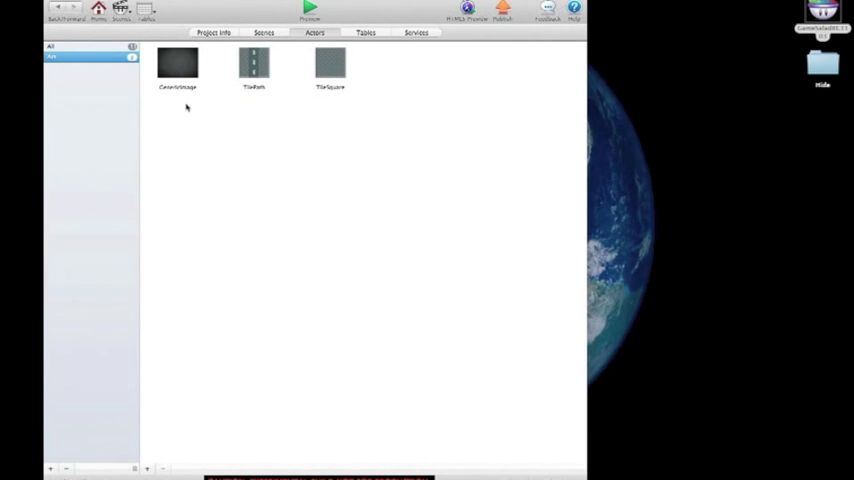
mouse_move(214, 116)
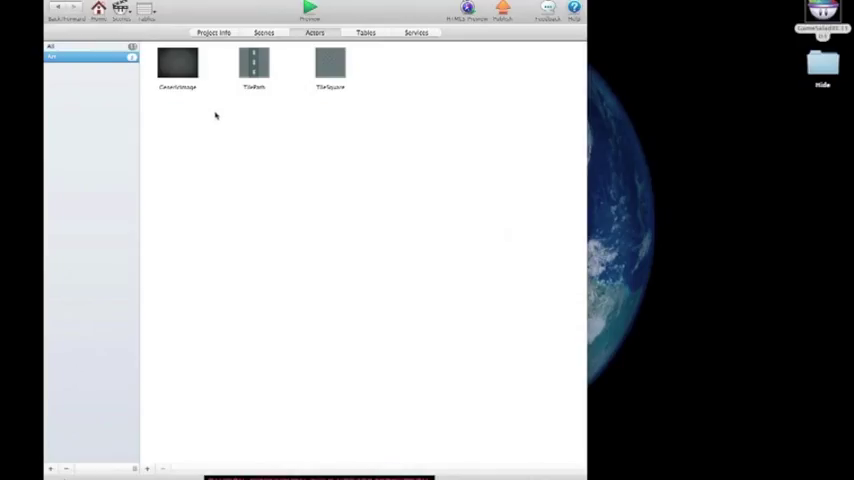
mouse_move(218, 114)
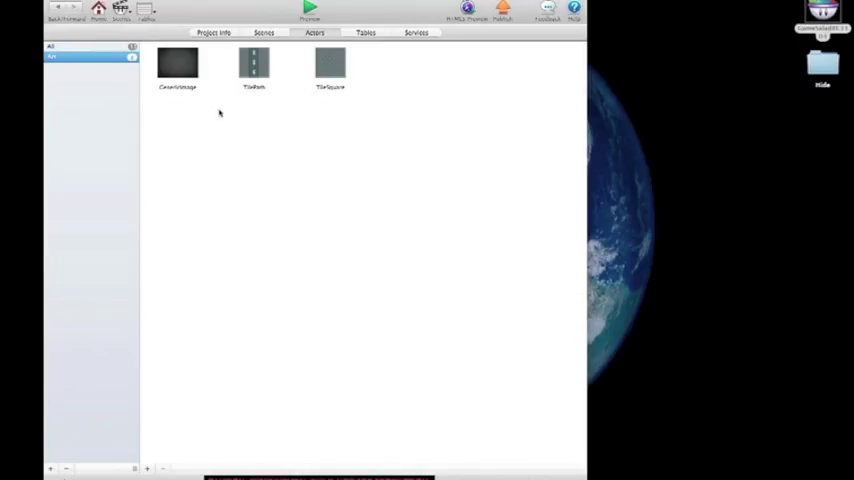
mouse_move(248, 138)
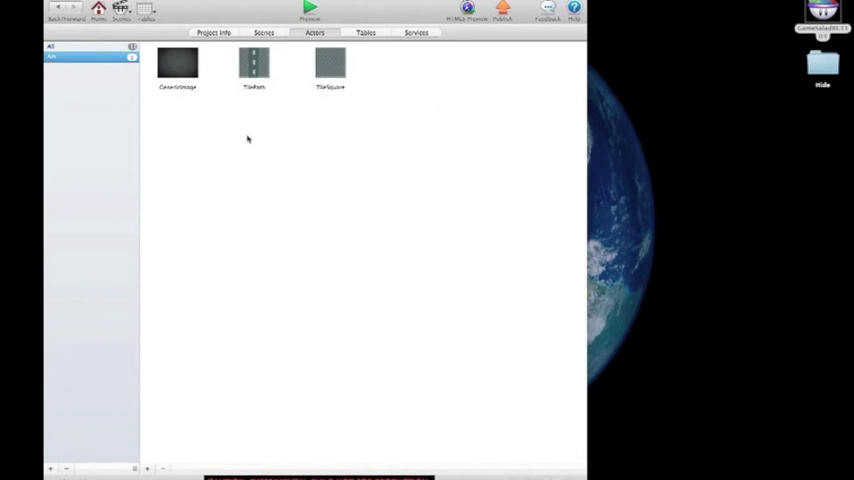
mouse_move(224, 134)
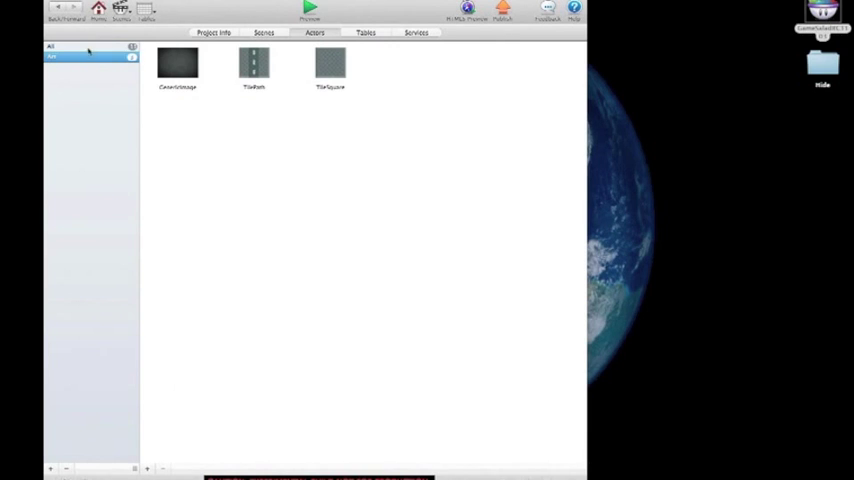
- Show all actors again, select GenericImage and reorder the actor thumbnails
click(51, 46)
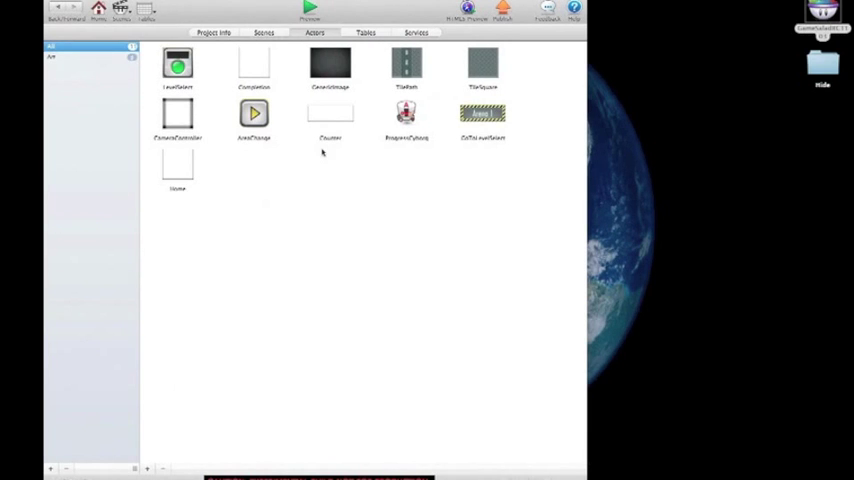
click(330, 65)
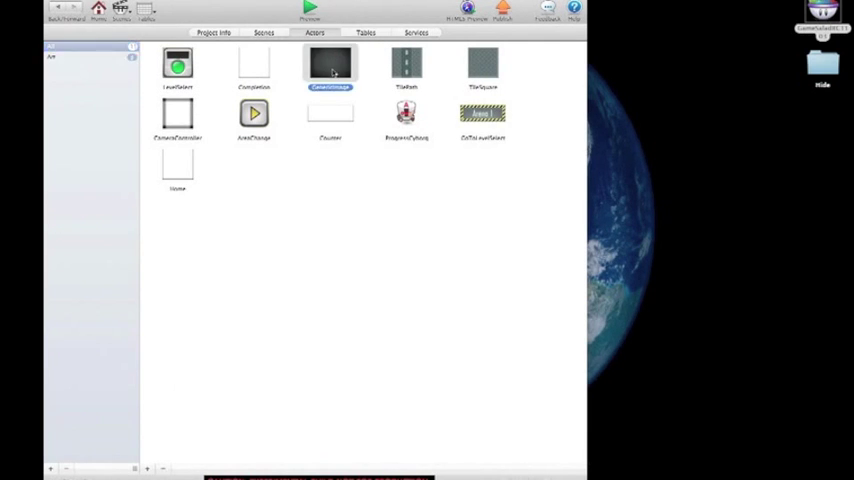
click(483, 65)
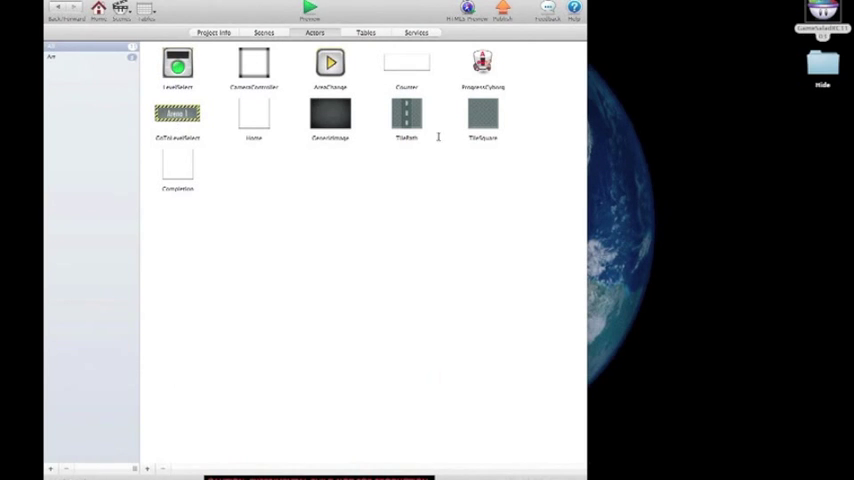
mouse_move(355, 68)
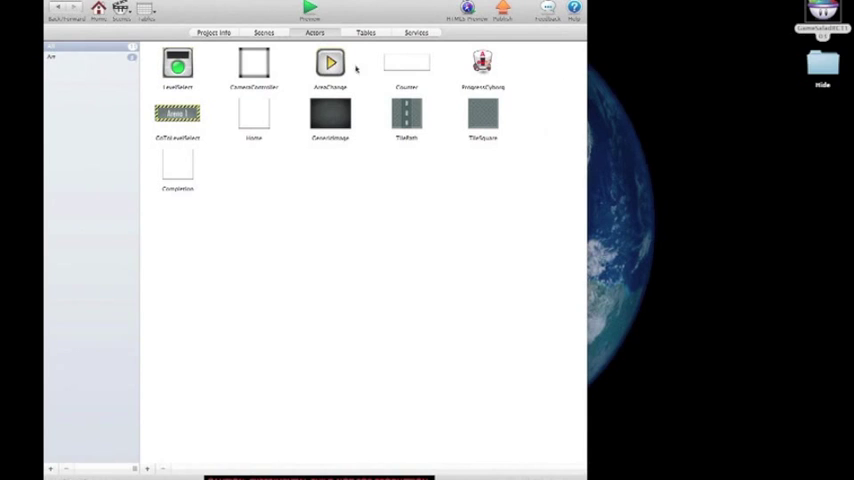
mouse_move(345, 112)
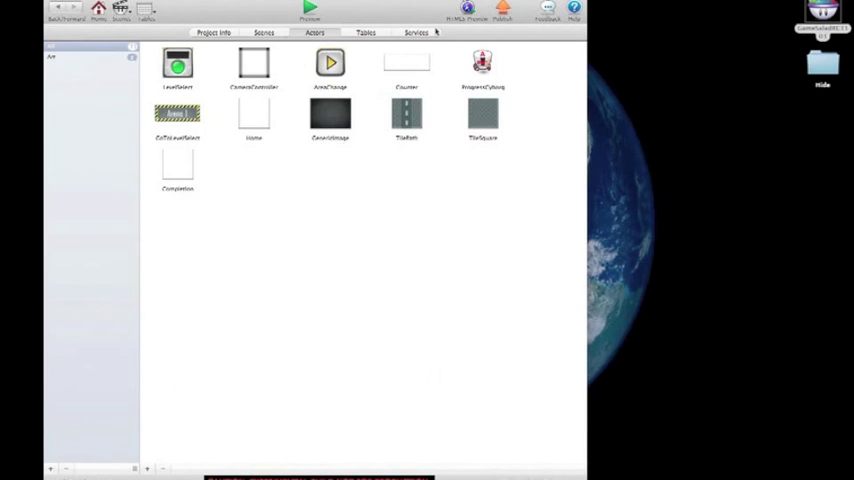
- Preview the level-select map showing levels 1–17 and the 69/150 star counter
click(310, 11)
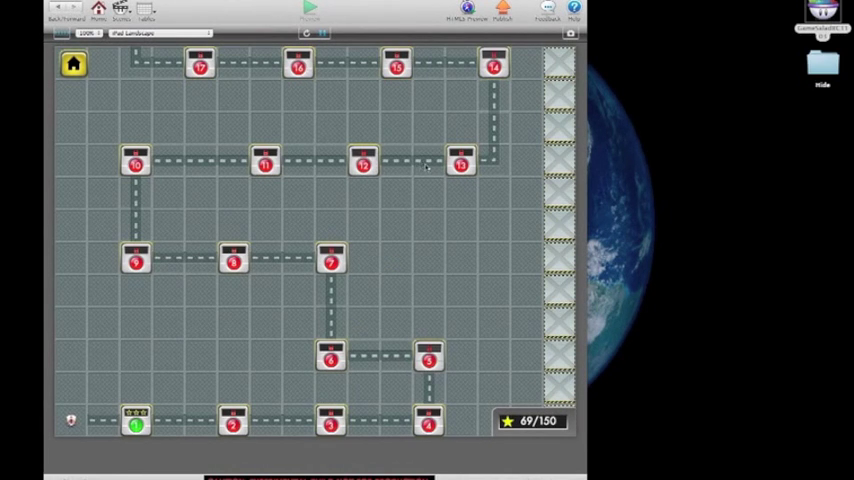
mouse_move(423, 120)
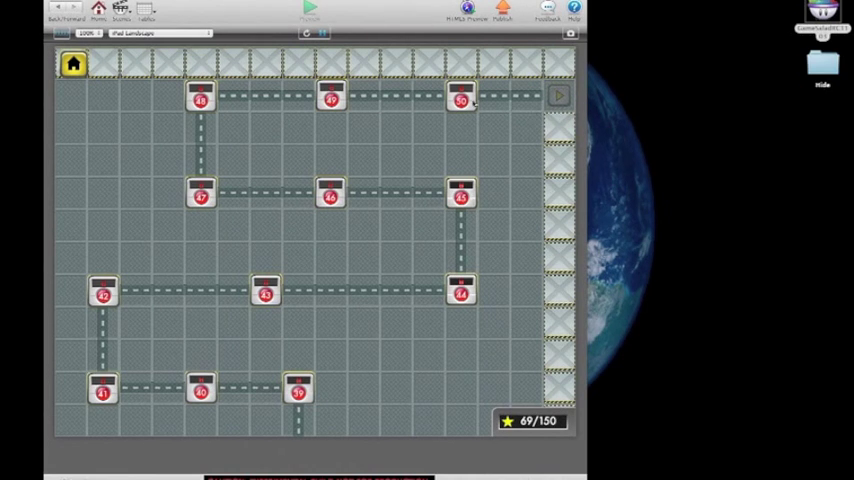
mouse_move(510, 215)
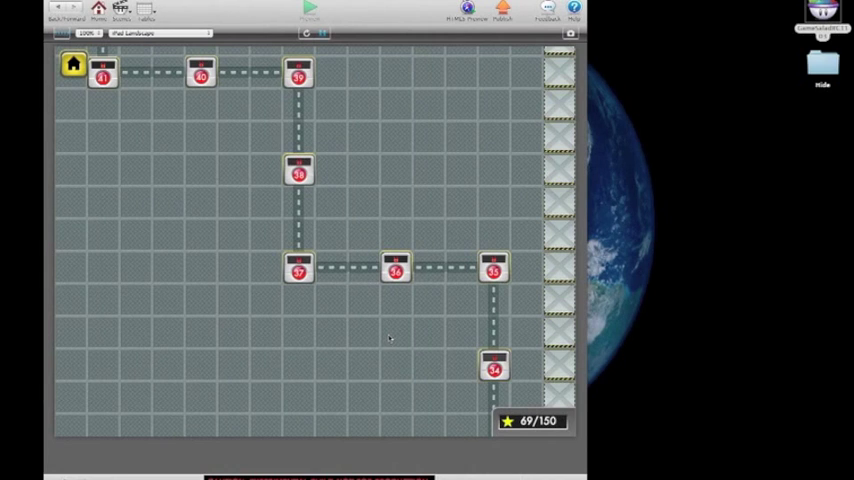
mouse_move(293, 367)
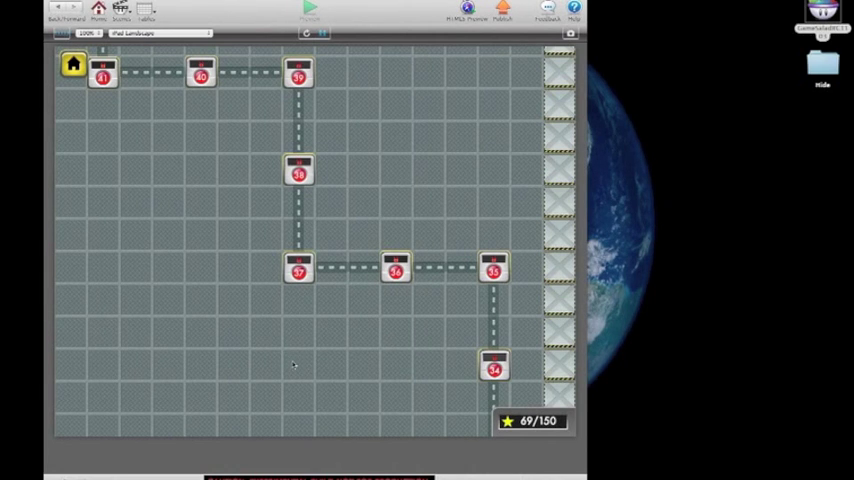
mouse_move(300, 375)
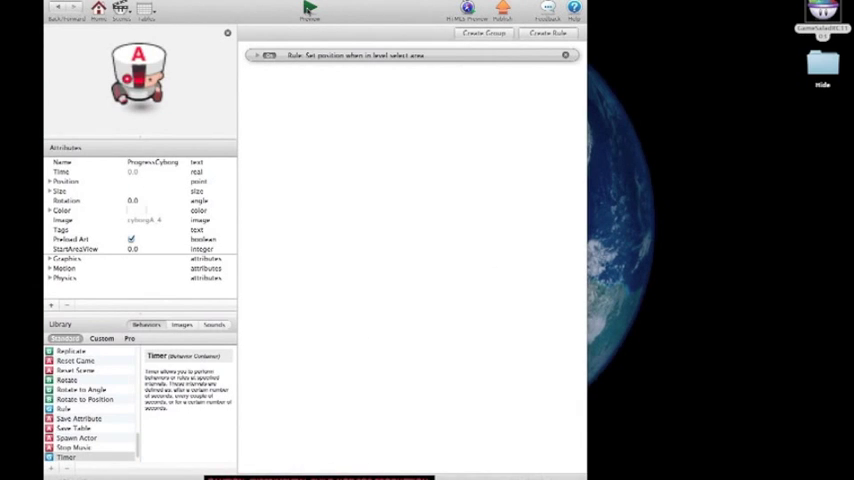
- Return to viewing the level-select scene with levels 1–17
click(309, 9)
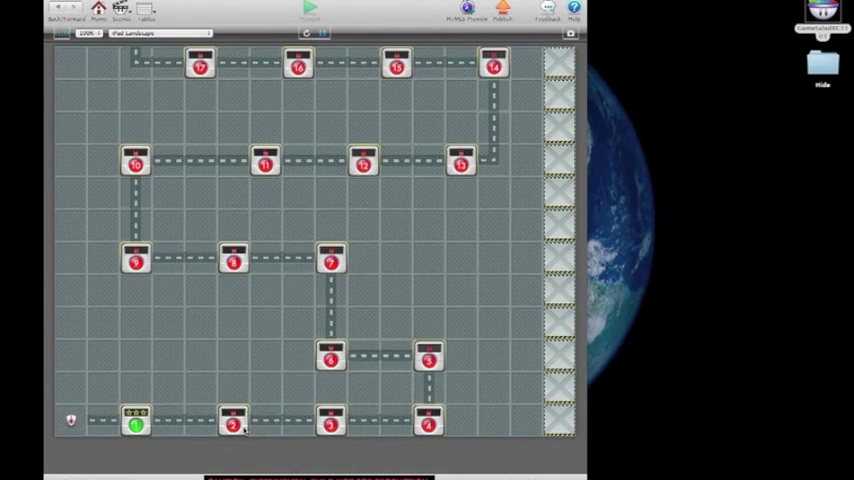
mouse_move(183, 372)
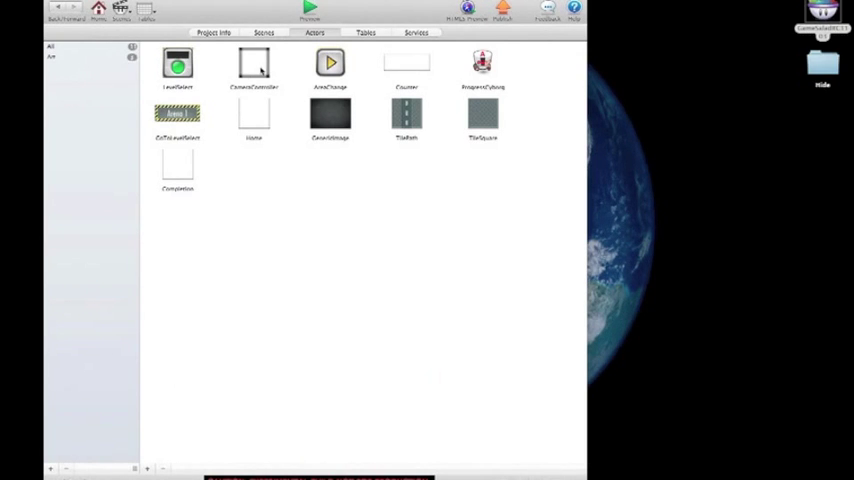
- Open the Completion actor and scroll through its display, star-total and save rules
click(177, 165)
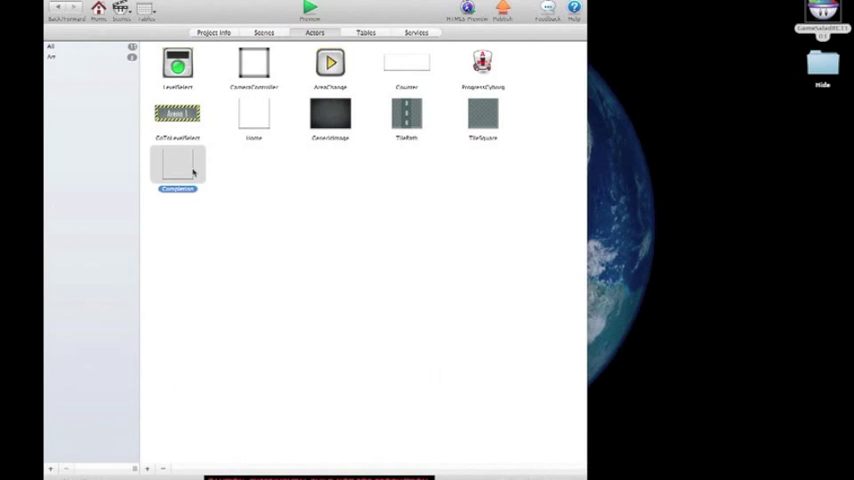
double_click(177, 165)
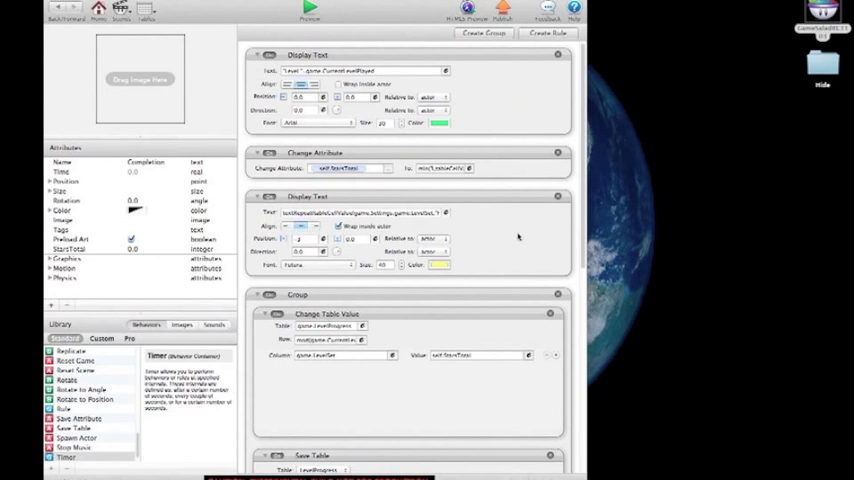
scroll(down, 3)
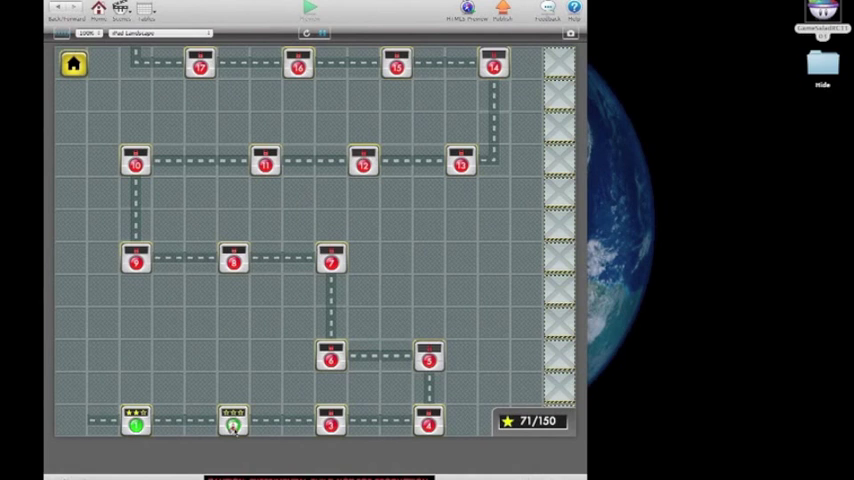
- Run the game preview until the Arena 1 area button appears
click(232, 425)
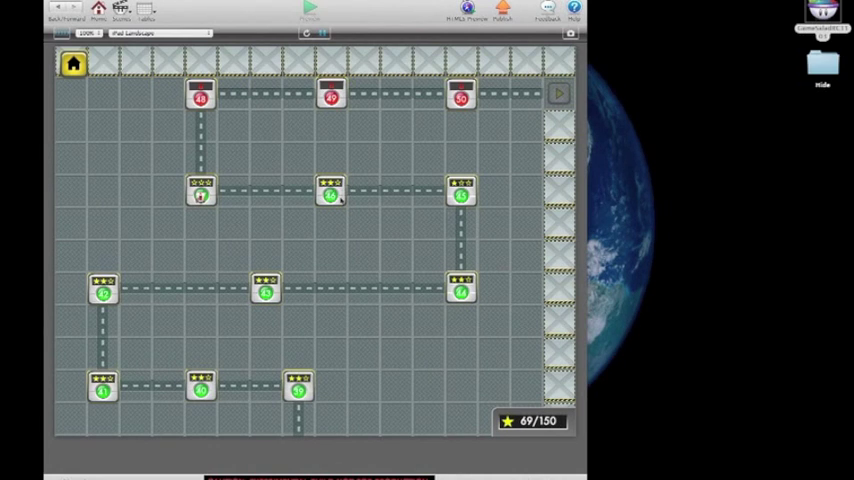
mouse_move(390, 390)
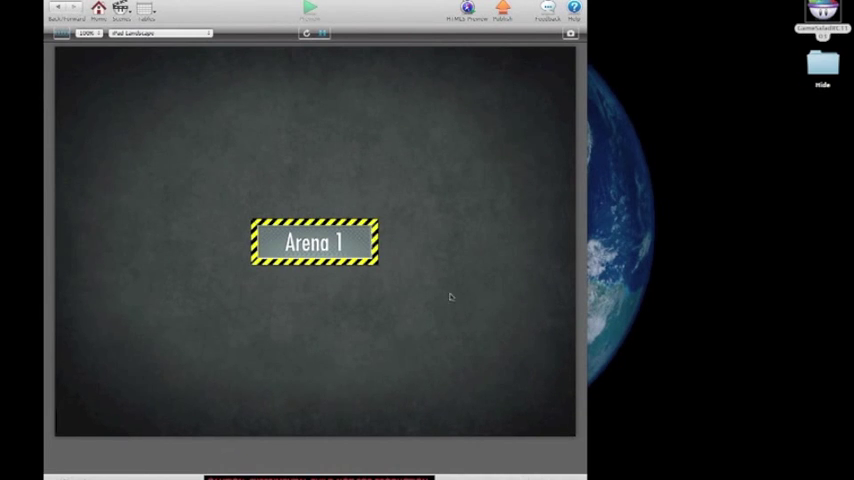
mouse_move(476, 309)
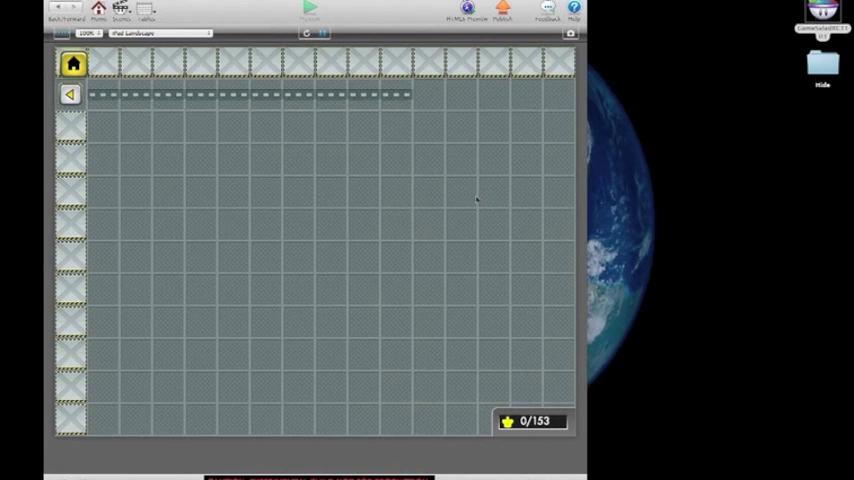
mouse_move(371, 311)
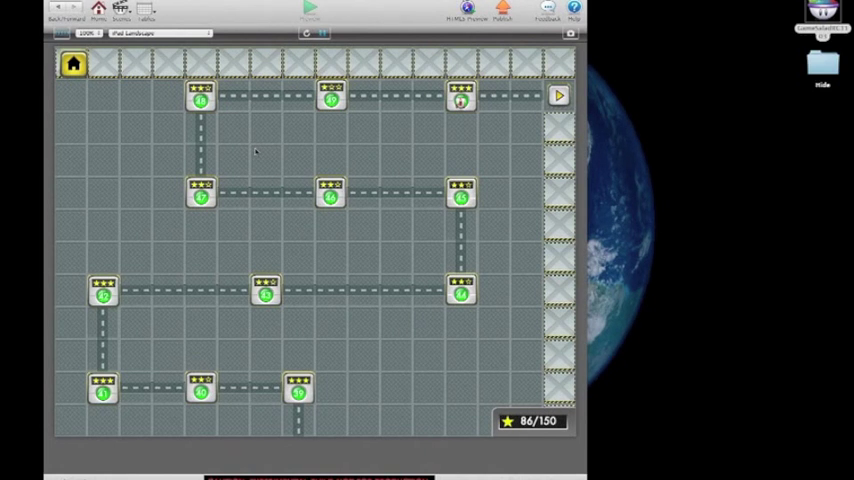
mouse_move(275, 163)
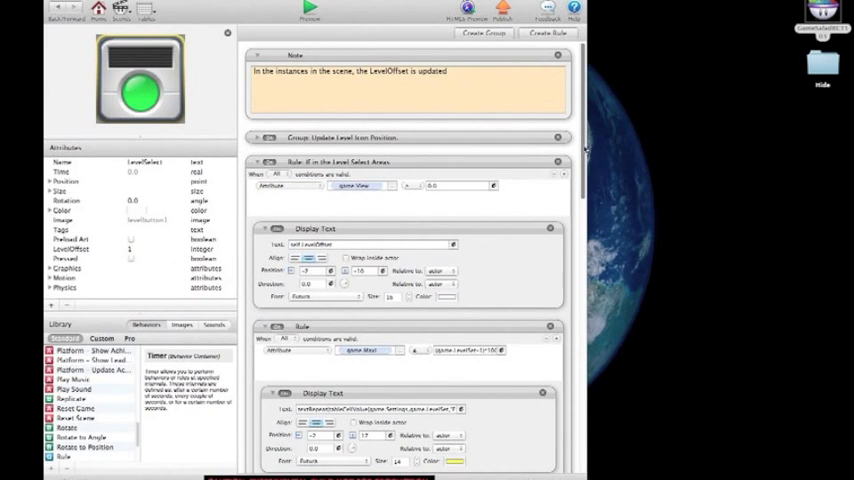
- Scroll down through the LevelSelect actor's rules
scroll(down, 3)
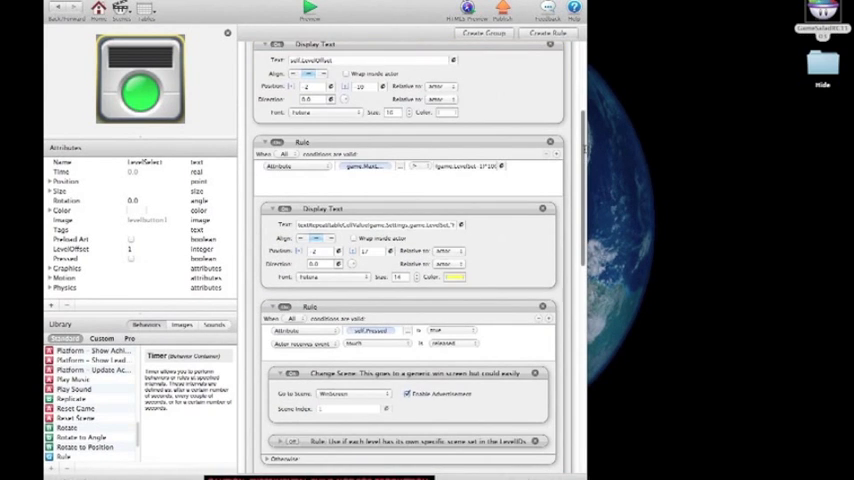
scroll(down, 3)
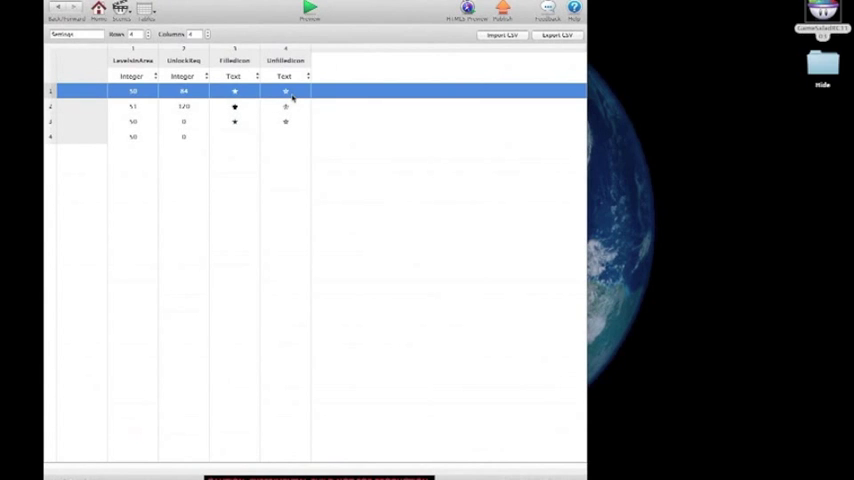
click(293, 203)
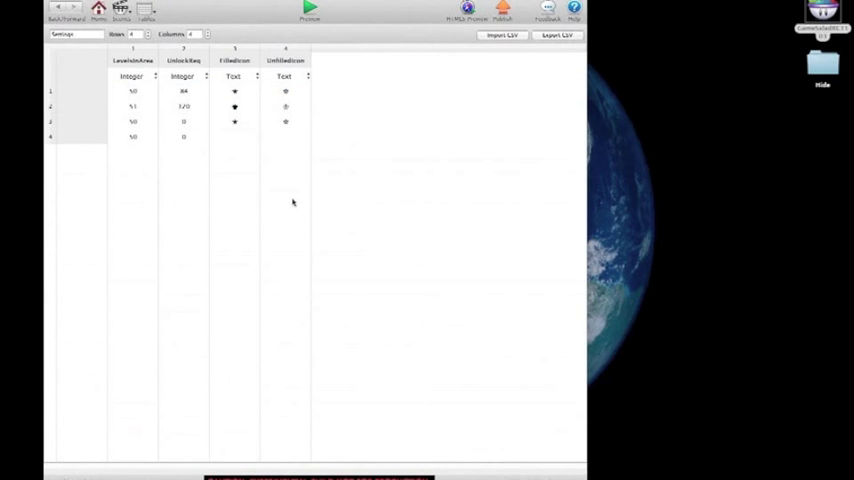
mouse_move(271, 163)
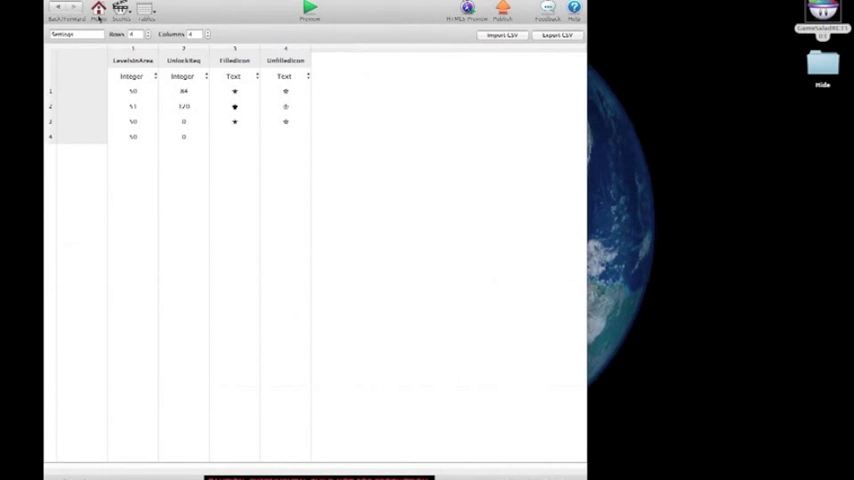
- Reopen LevelSelect and scroll through its Pressed Feedback and Change Scene rules
click(315, 32)
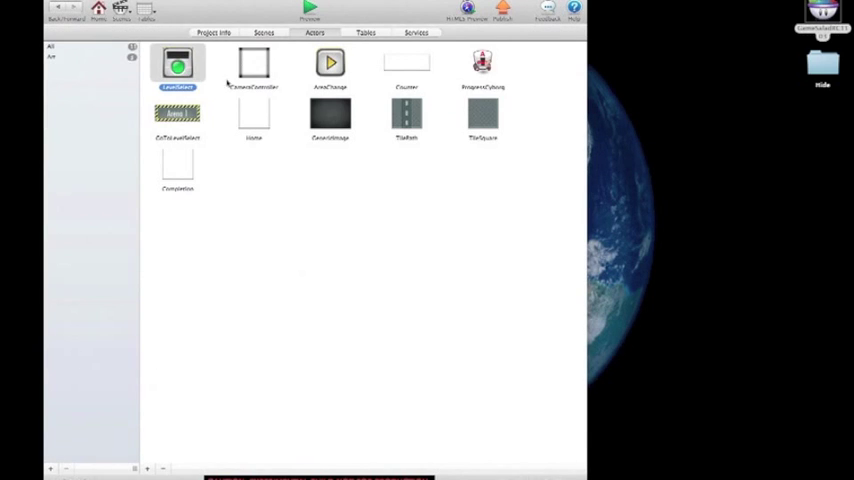
double_click(177, 65)
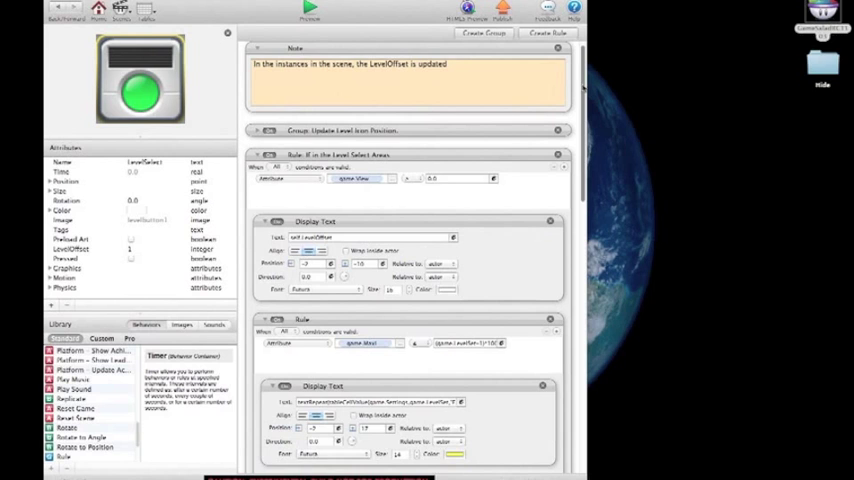
scroll(down, 3)
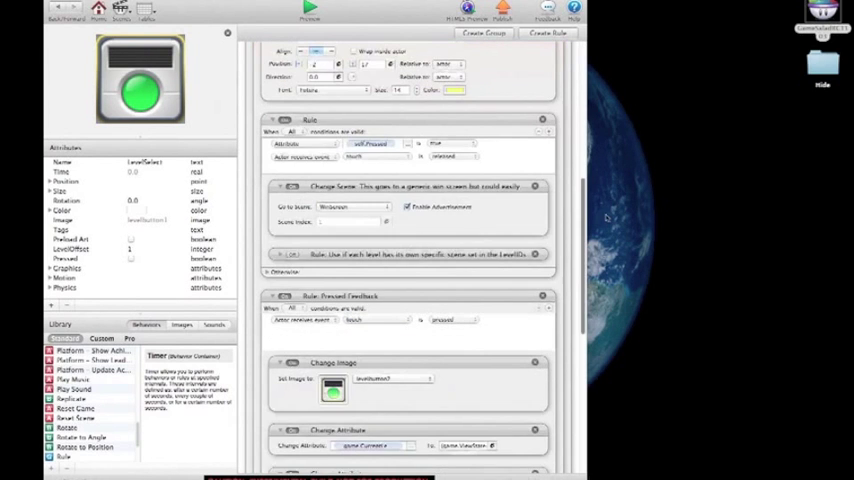
scroll(down, 3)
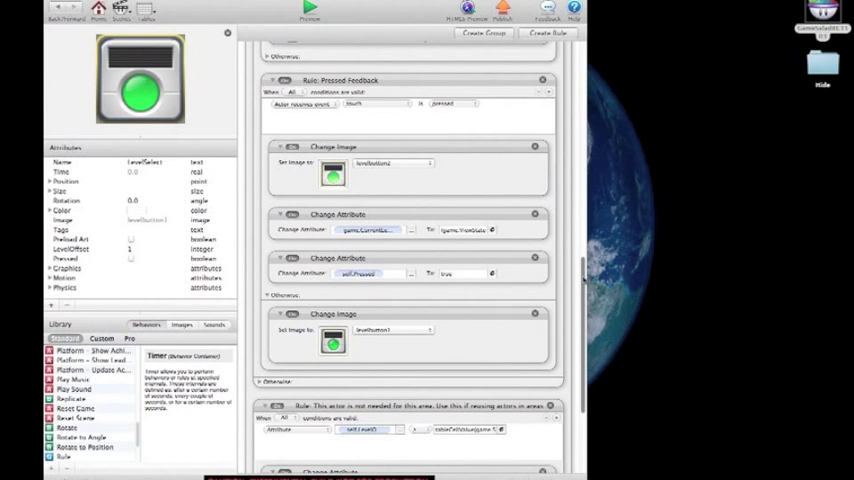
scroll(down, 3)
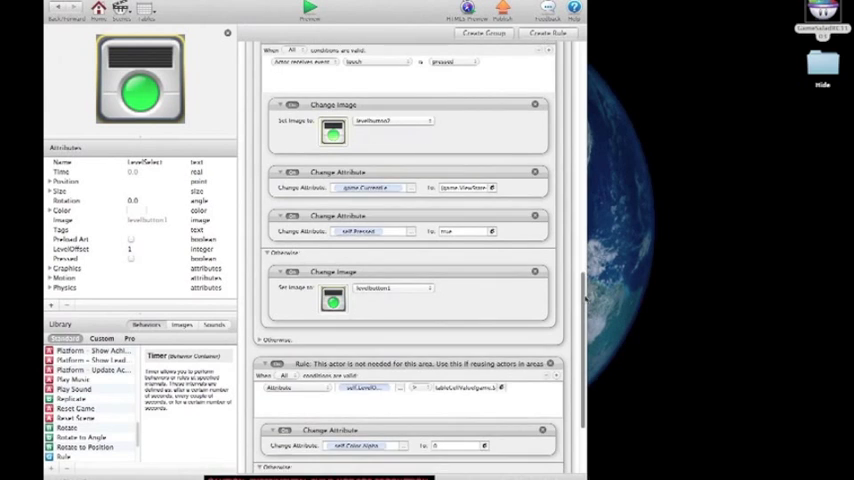
scroll(down, 3)
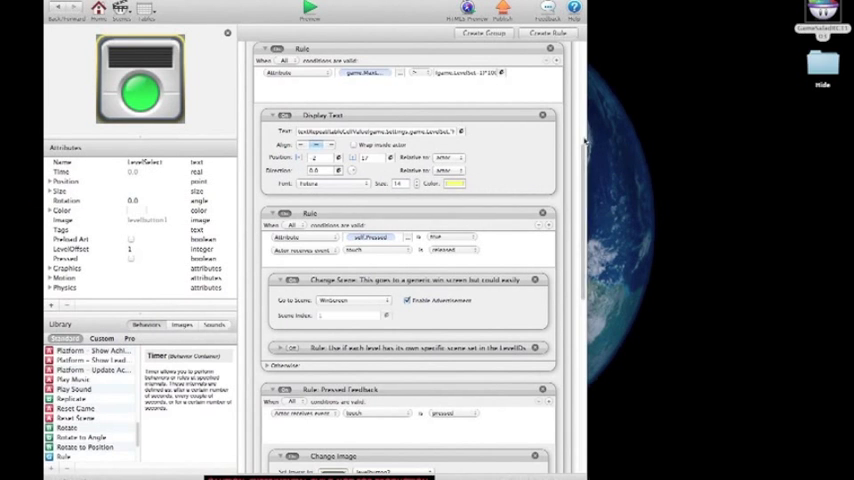
- Scroll to LevelSelect's nested rule changing scene by table-looked-up index
scroll(down, 3)
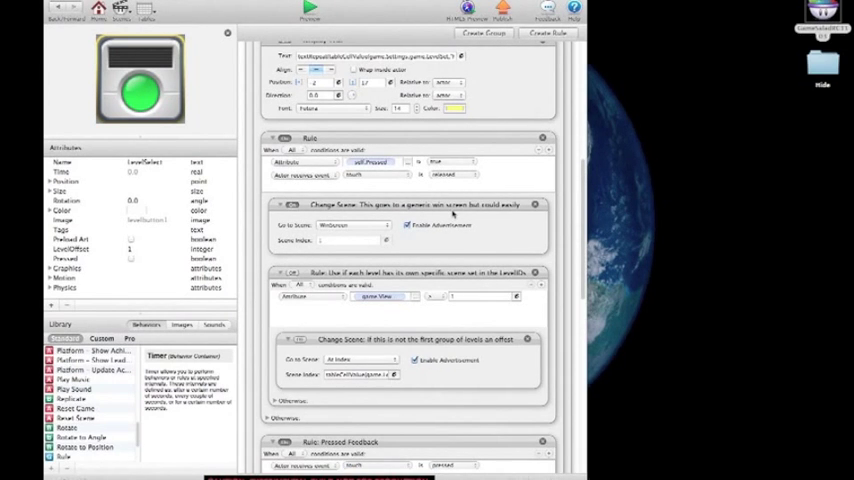
mouse_move(328, 235)
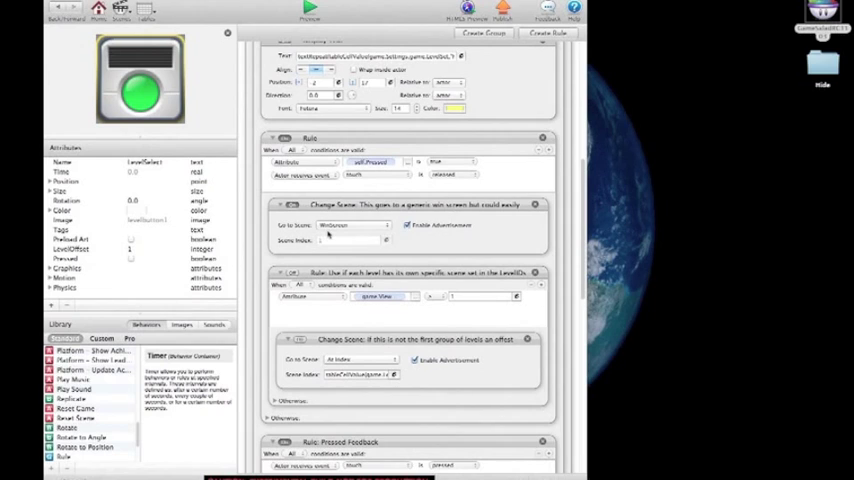
mouse_move(330, 233)
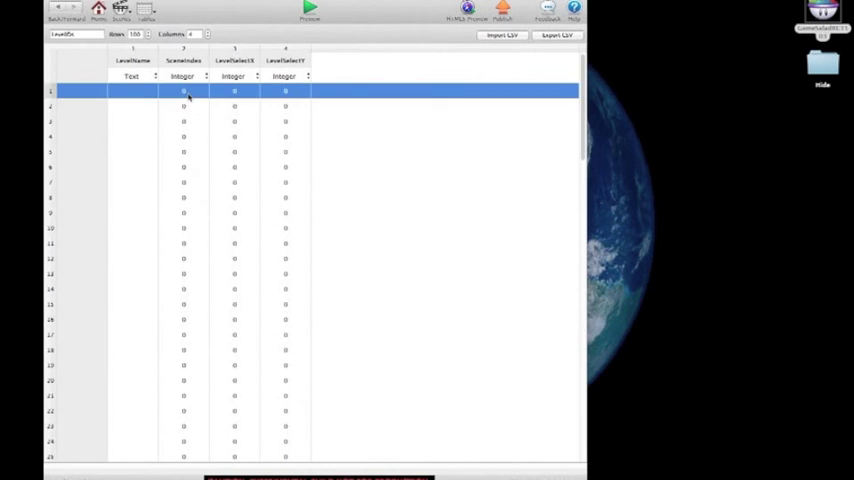
- Leave the LevelIDs table and return to the project window
click(183, 90)
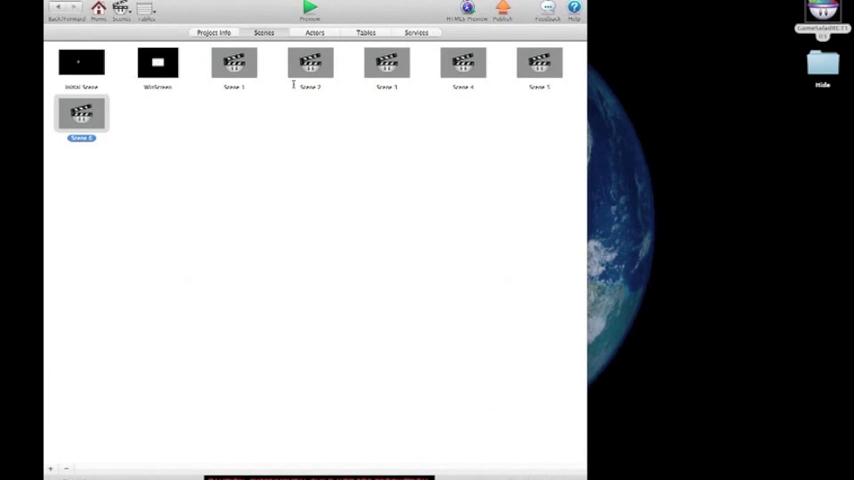
- Check Scene 2's scene index and the first level name, then switch to the Actors list
click(310, 64)
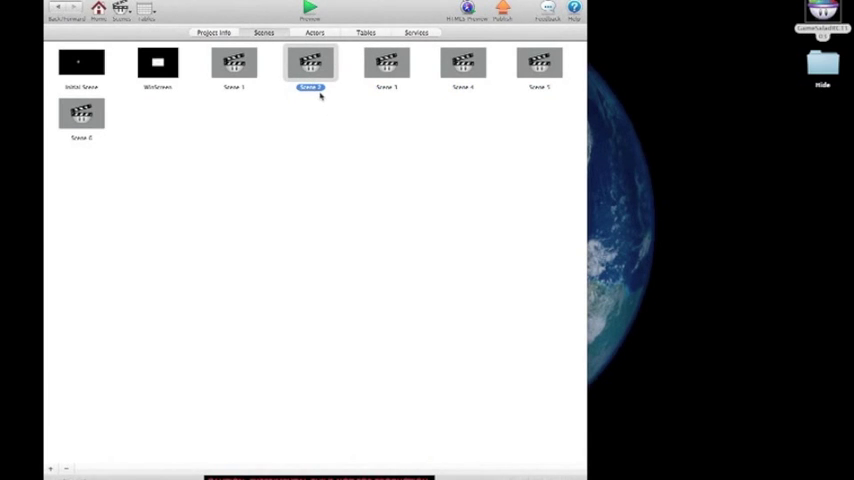
mouse_move(317, 144)
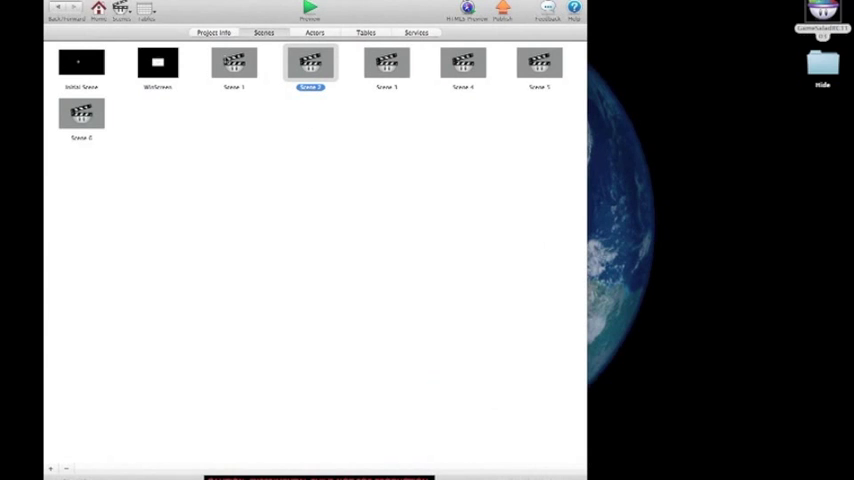
mouse_move(324, 110)
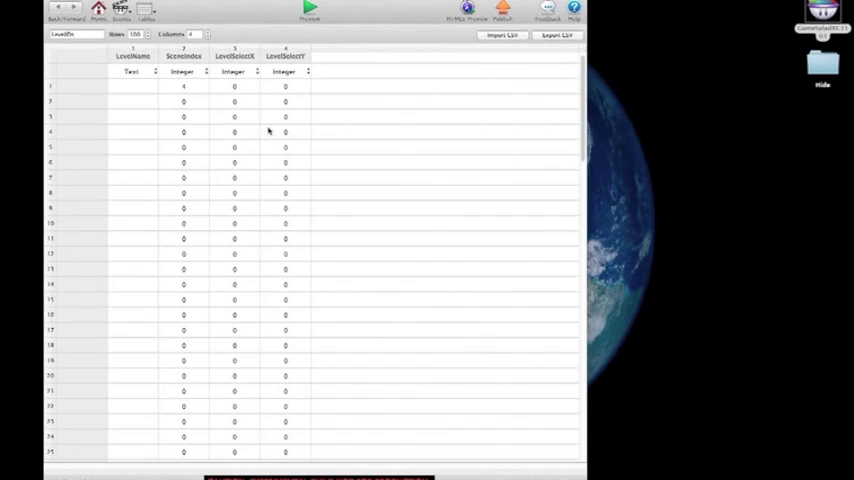
click(130, 86)
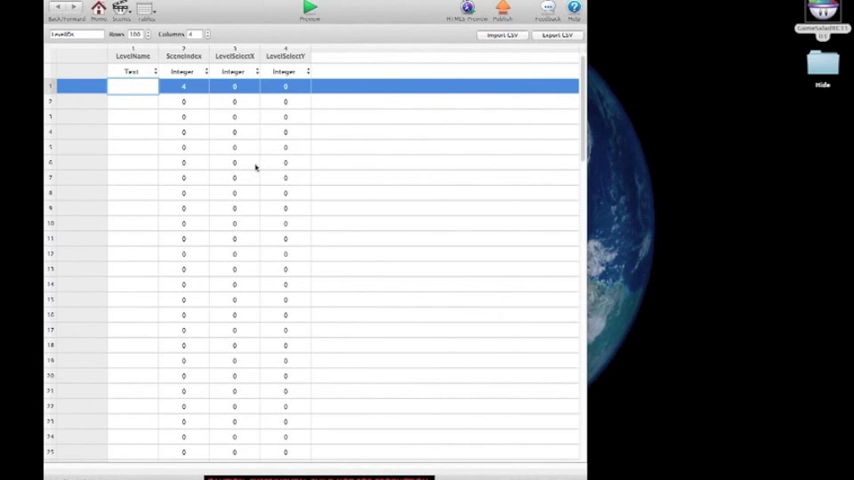
mouse_move(202, 128)
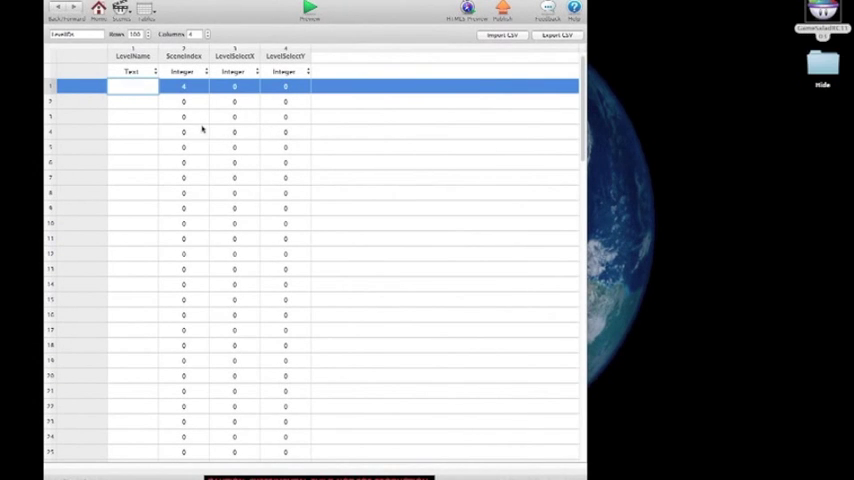
click(264, 32)
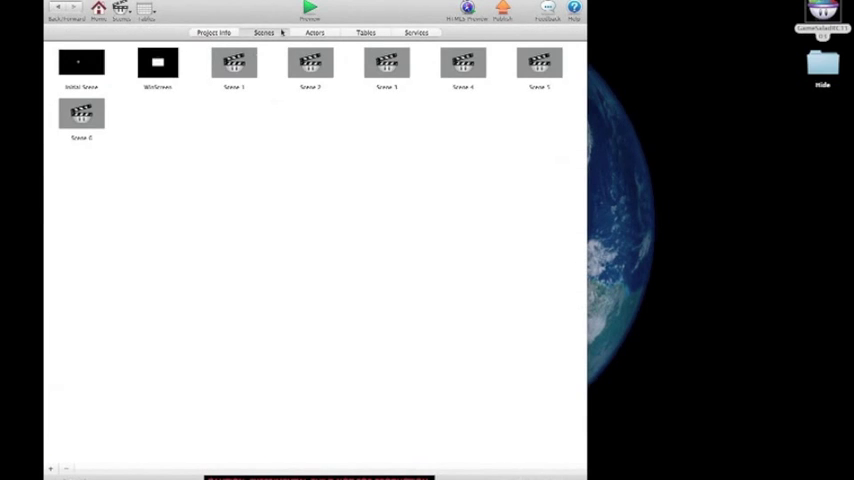
click(314, 32)
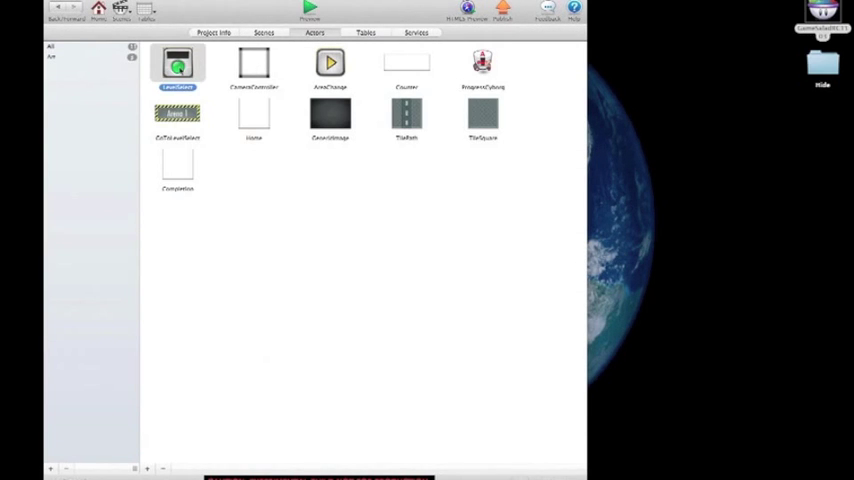
- Open LevelSelect and scroll to the Change Scene index expression looking up SceneIndex in LevelIDs
double_click(177, 63)
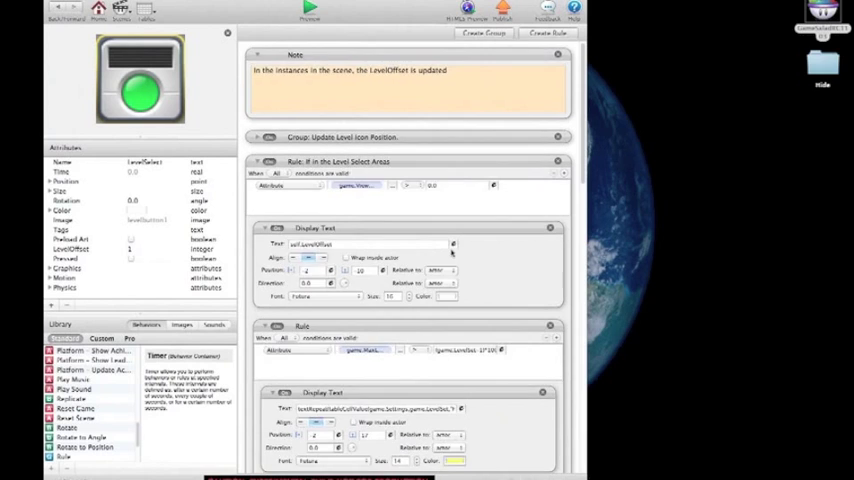
scroll(down, 3)
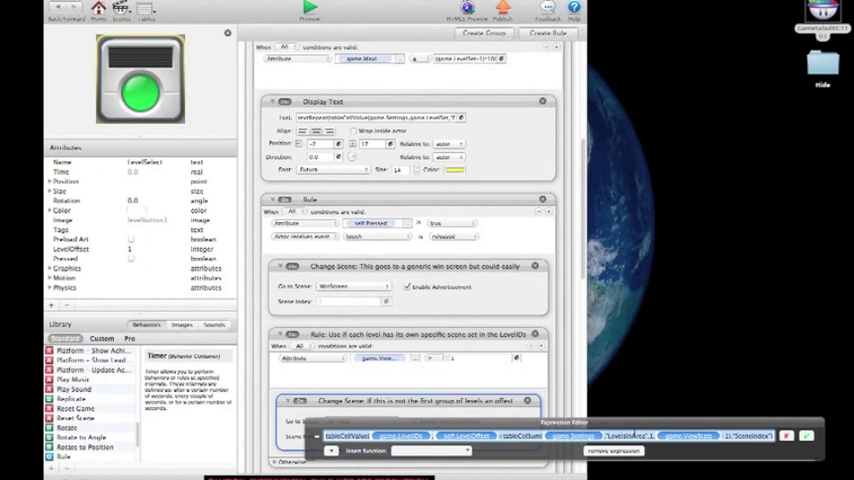
- Browse the Insert Function list, including table and text functions like tableSearch
click(465, 449)
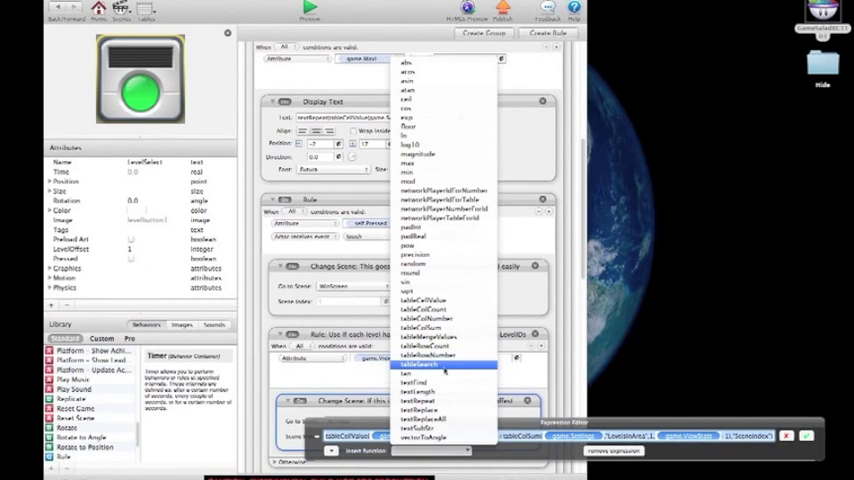
mouse_move(445, 363)
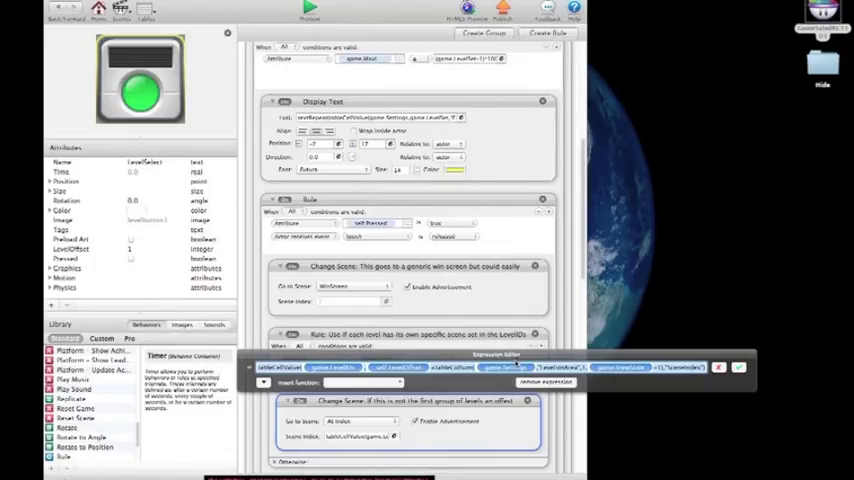
mouse_move(515, 362)
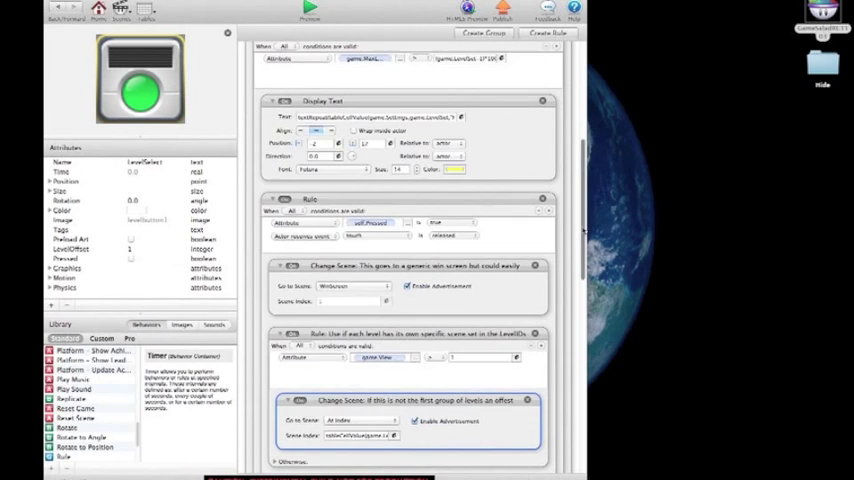
- Scroll through LevelSelect's rules, go back to the actors, and select Counter
scroll(down, 3)
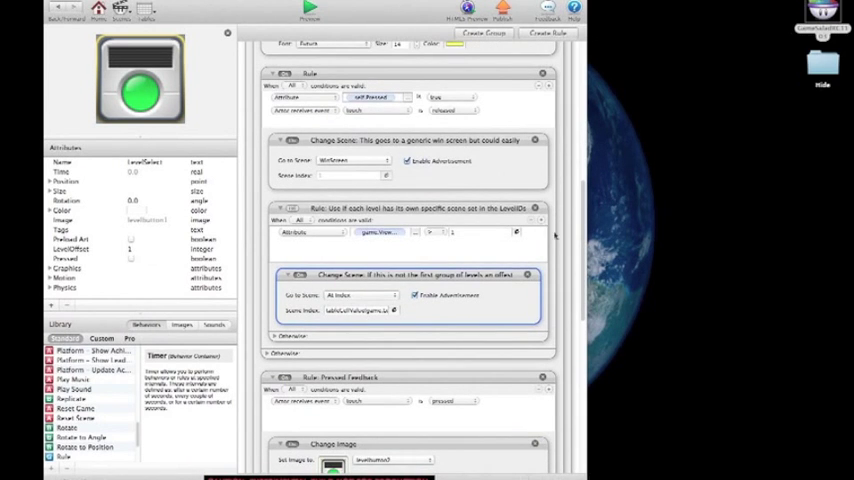
scroll(down, 3)
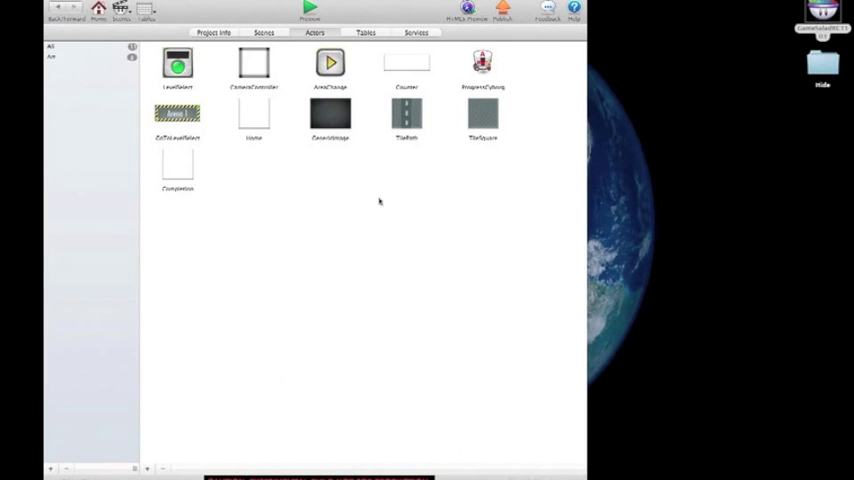
mouse_move(285, 207)
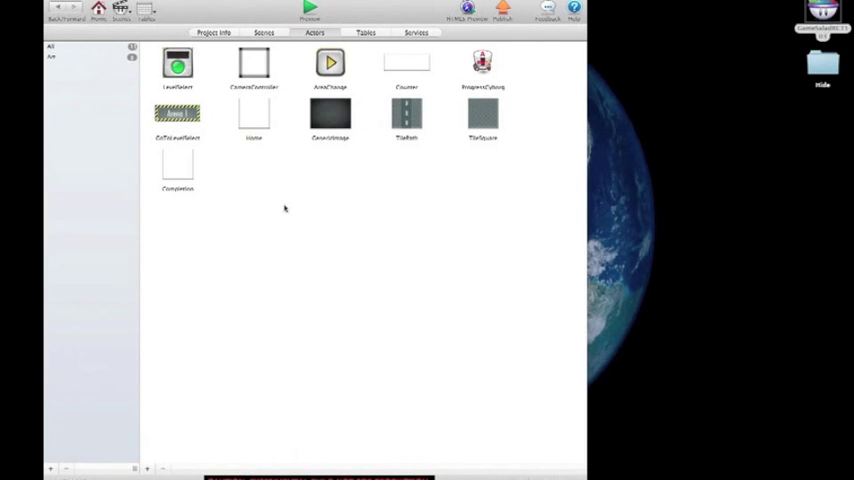
click(406, 62)
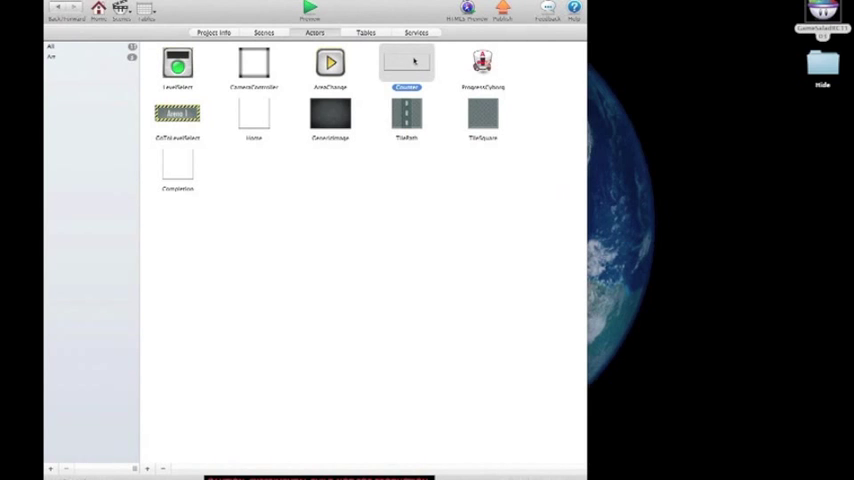
- Open the Counter actor, showing its note, timer and display-text behaviours
double_click(406, 62)
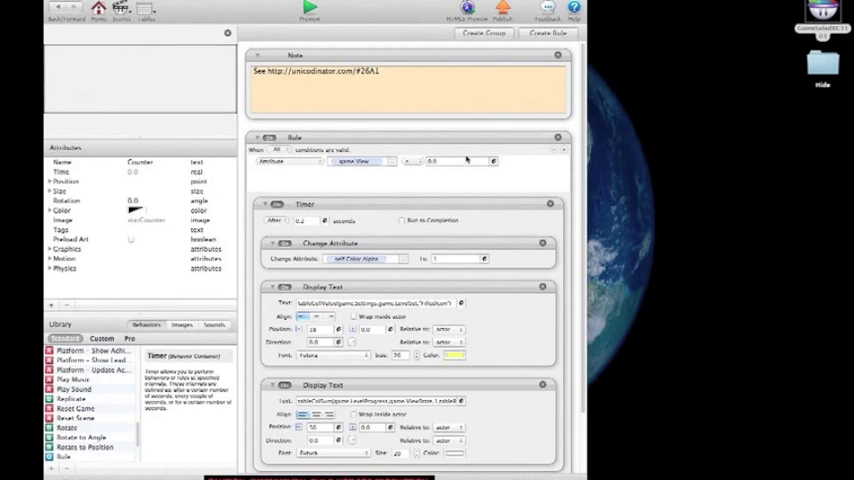
mouse_move(478, 186)
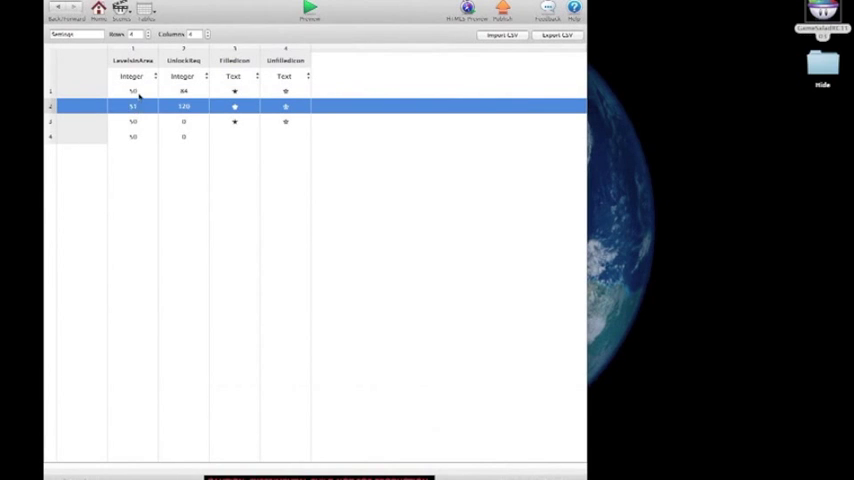
- Inspect two cells in the Settings table before returning to Counter's rules
click(132, 91)
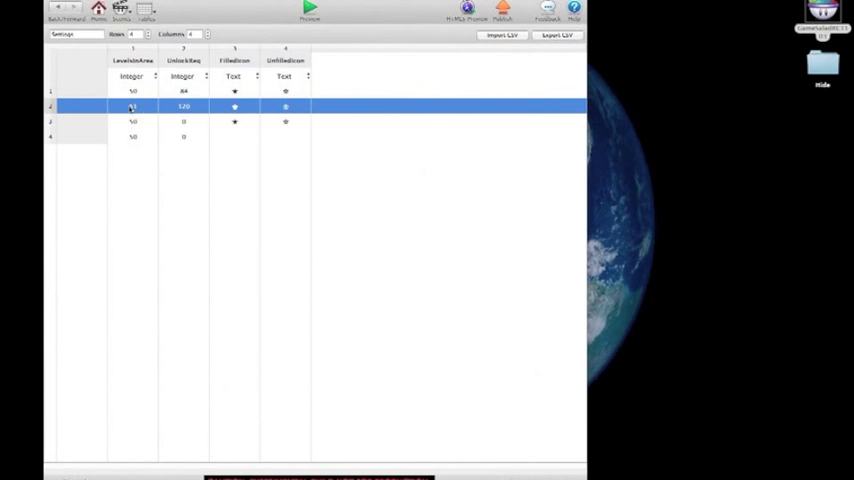
click(133, 121)
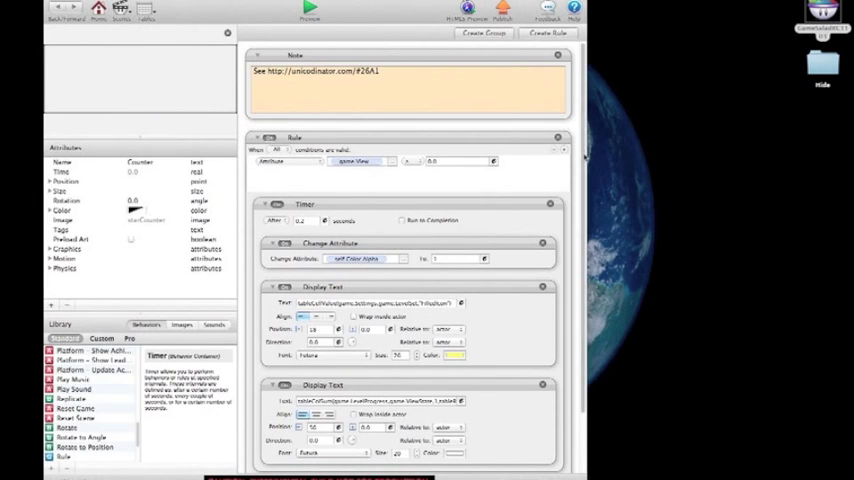
- Back on the actor list, select and open LevelSelect to show its level-select area rule
scroll(down, 3)
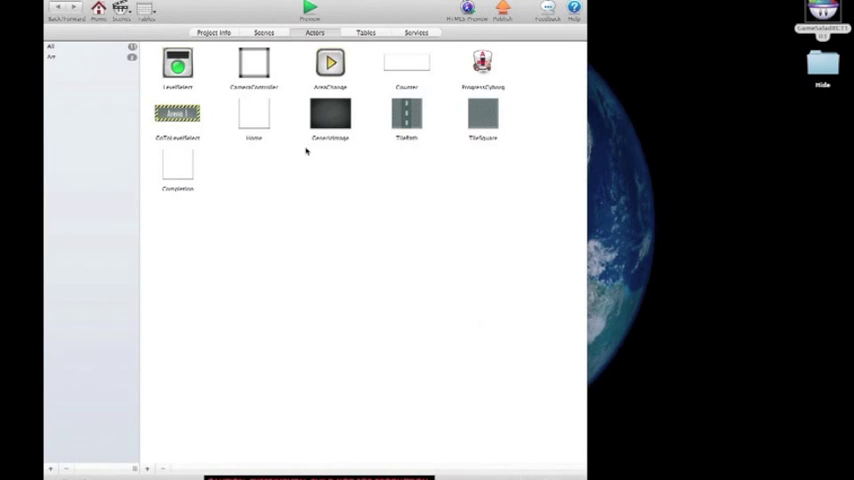
click(177, 63)
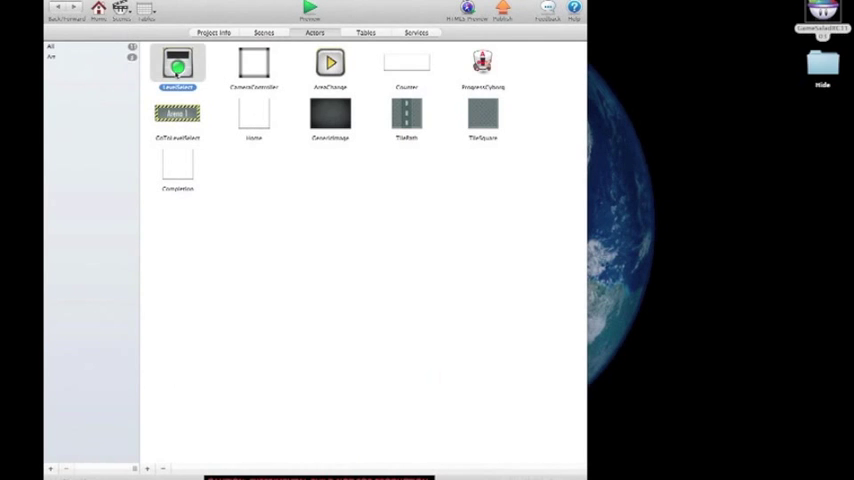
double_click(177, 64)
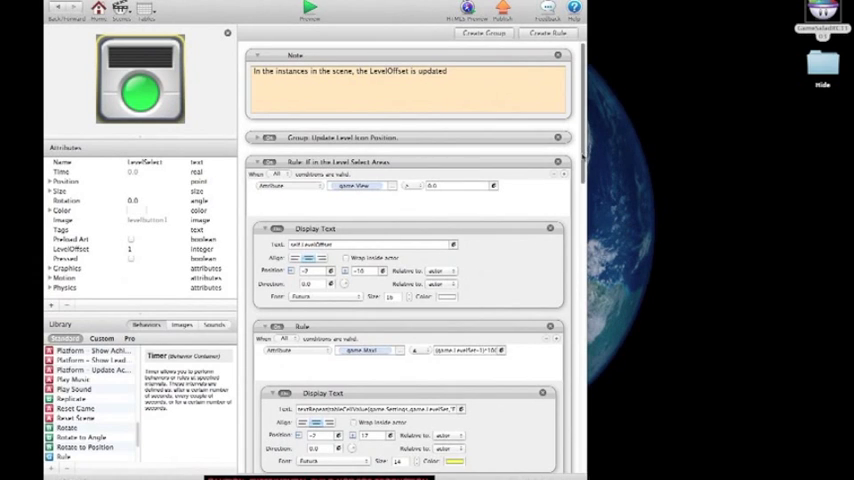
- Scroll down LevelSelect's rules to the Pressed Feedback image and attribute changes
scroll(down, 3)
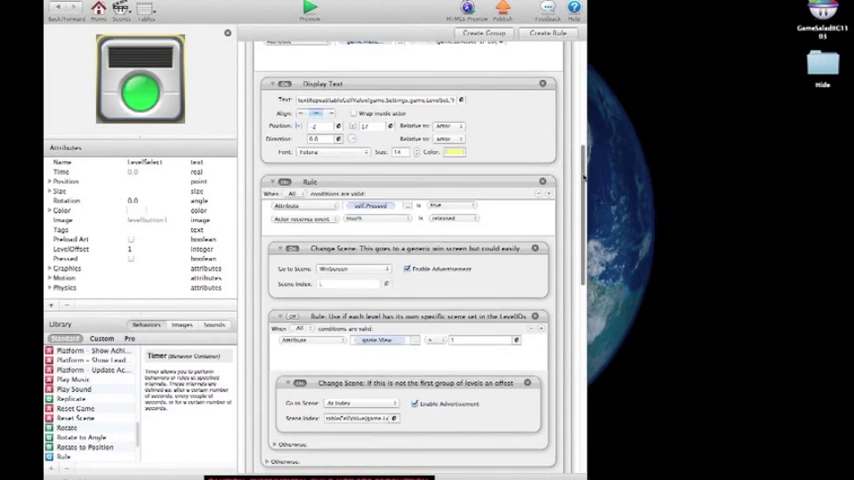
scroll(down, 3)
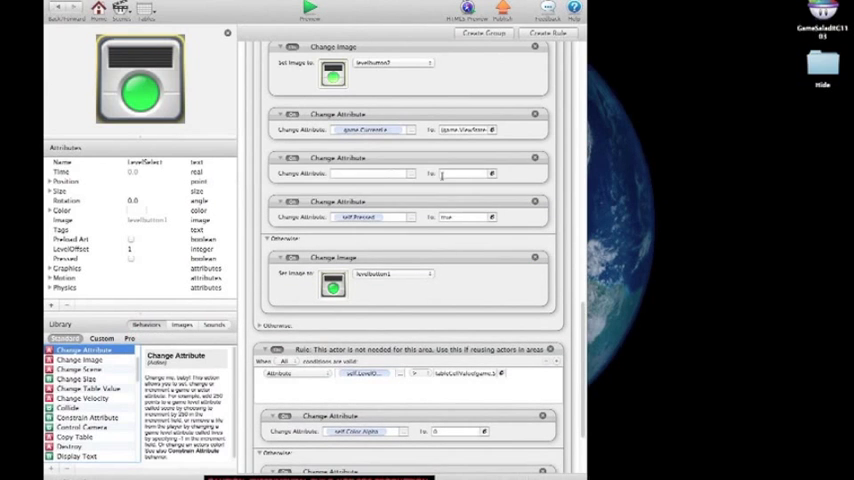
- Open the To value's expression editor and insert tableColumn and textReplaceAll function templates
click(465, 173)
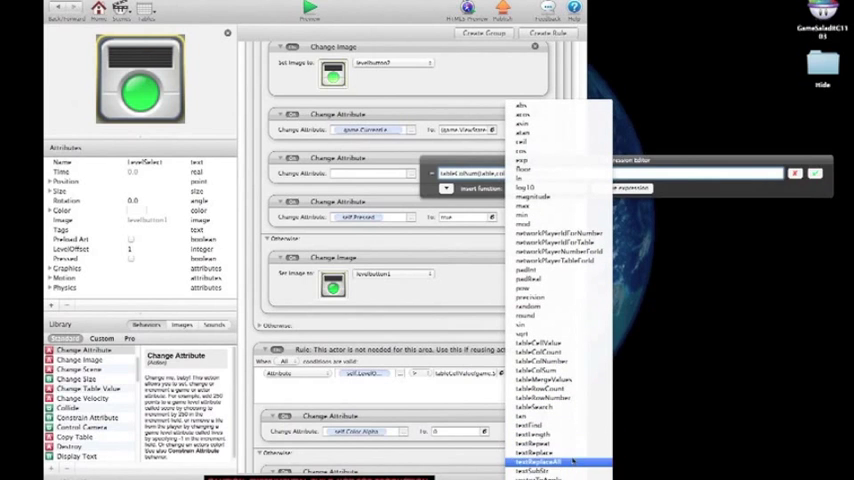
click(538, 462)
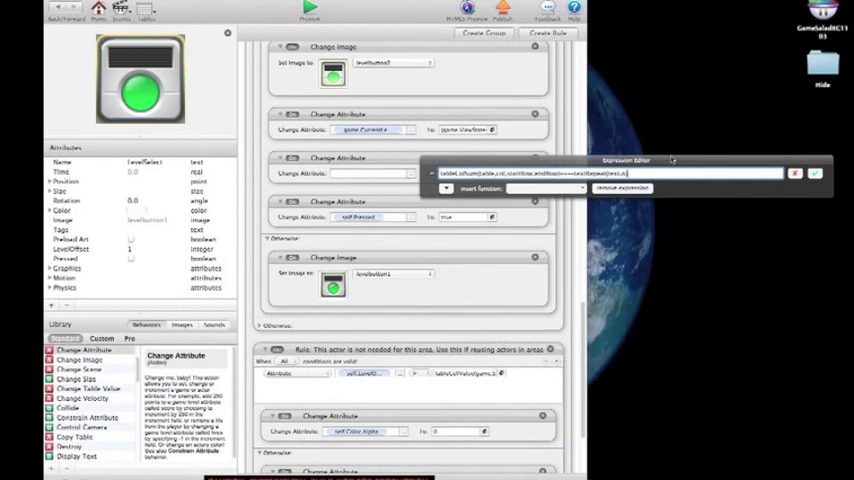